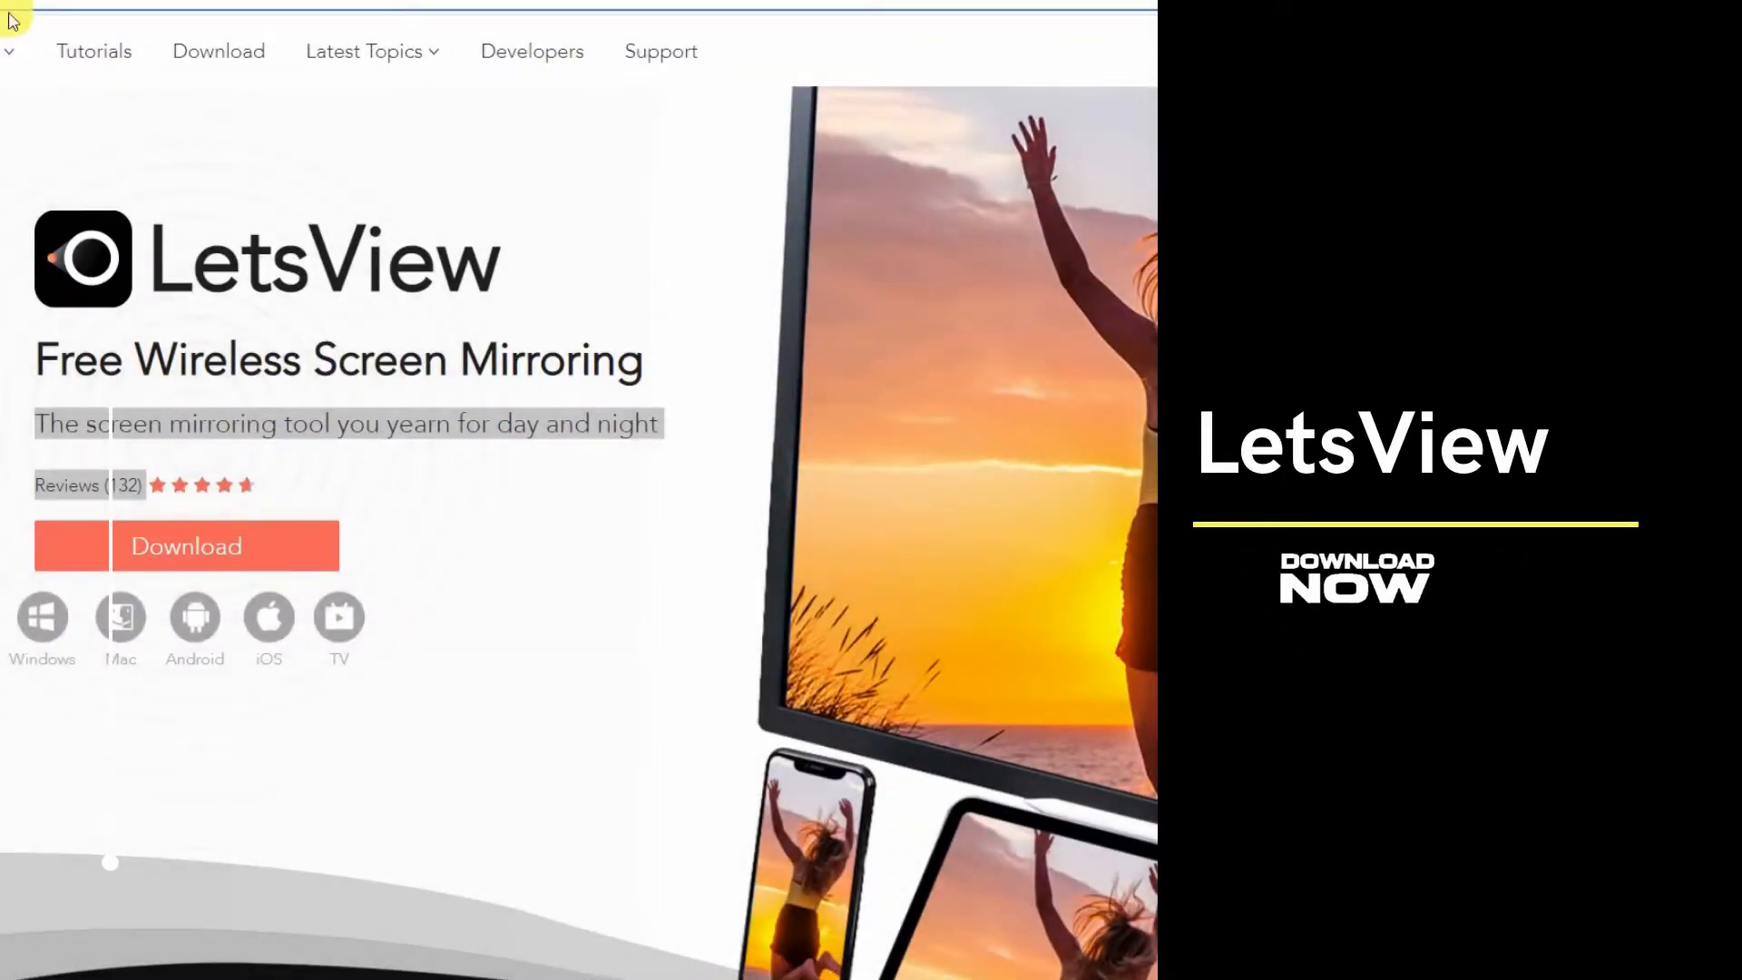
{"action": "mouse_move", "coordinate": [43, 617]}
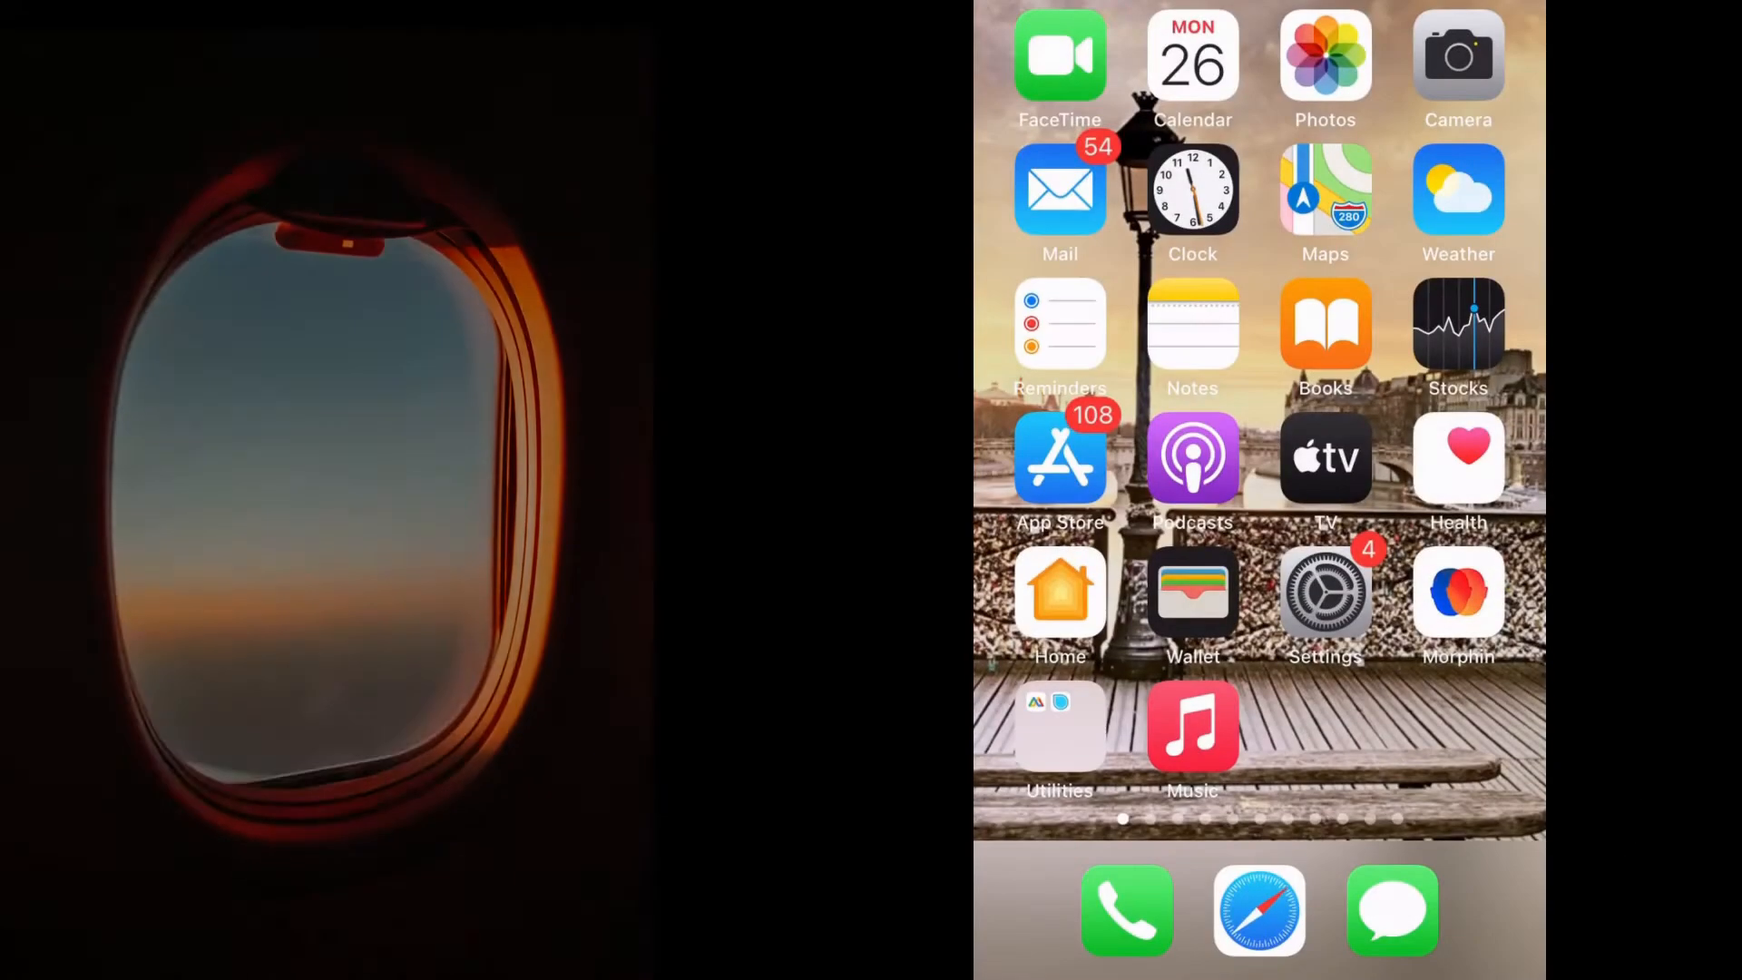
Swipe to the second home-screen page and tap the LetsView app
{"action": "scroll", "scroll_direction": "left", "scroll_amount": 3}
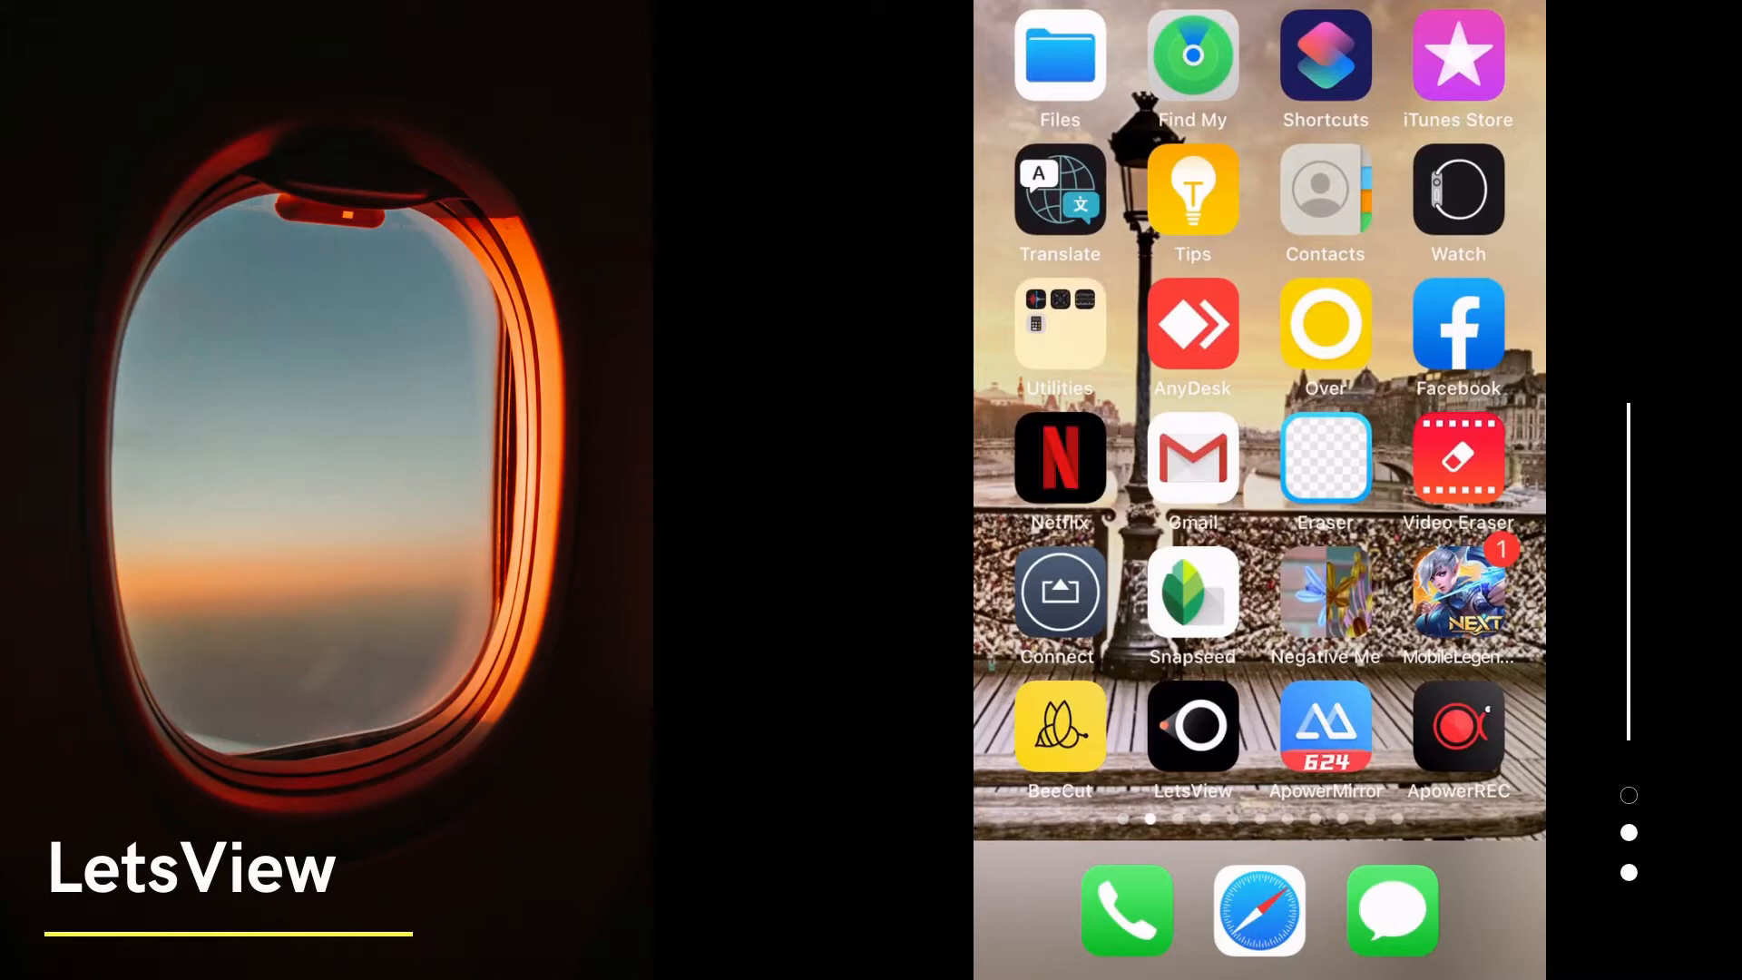
{"action": "left_click", "coordinate": [1192, 727]}
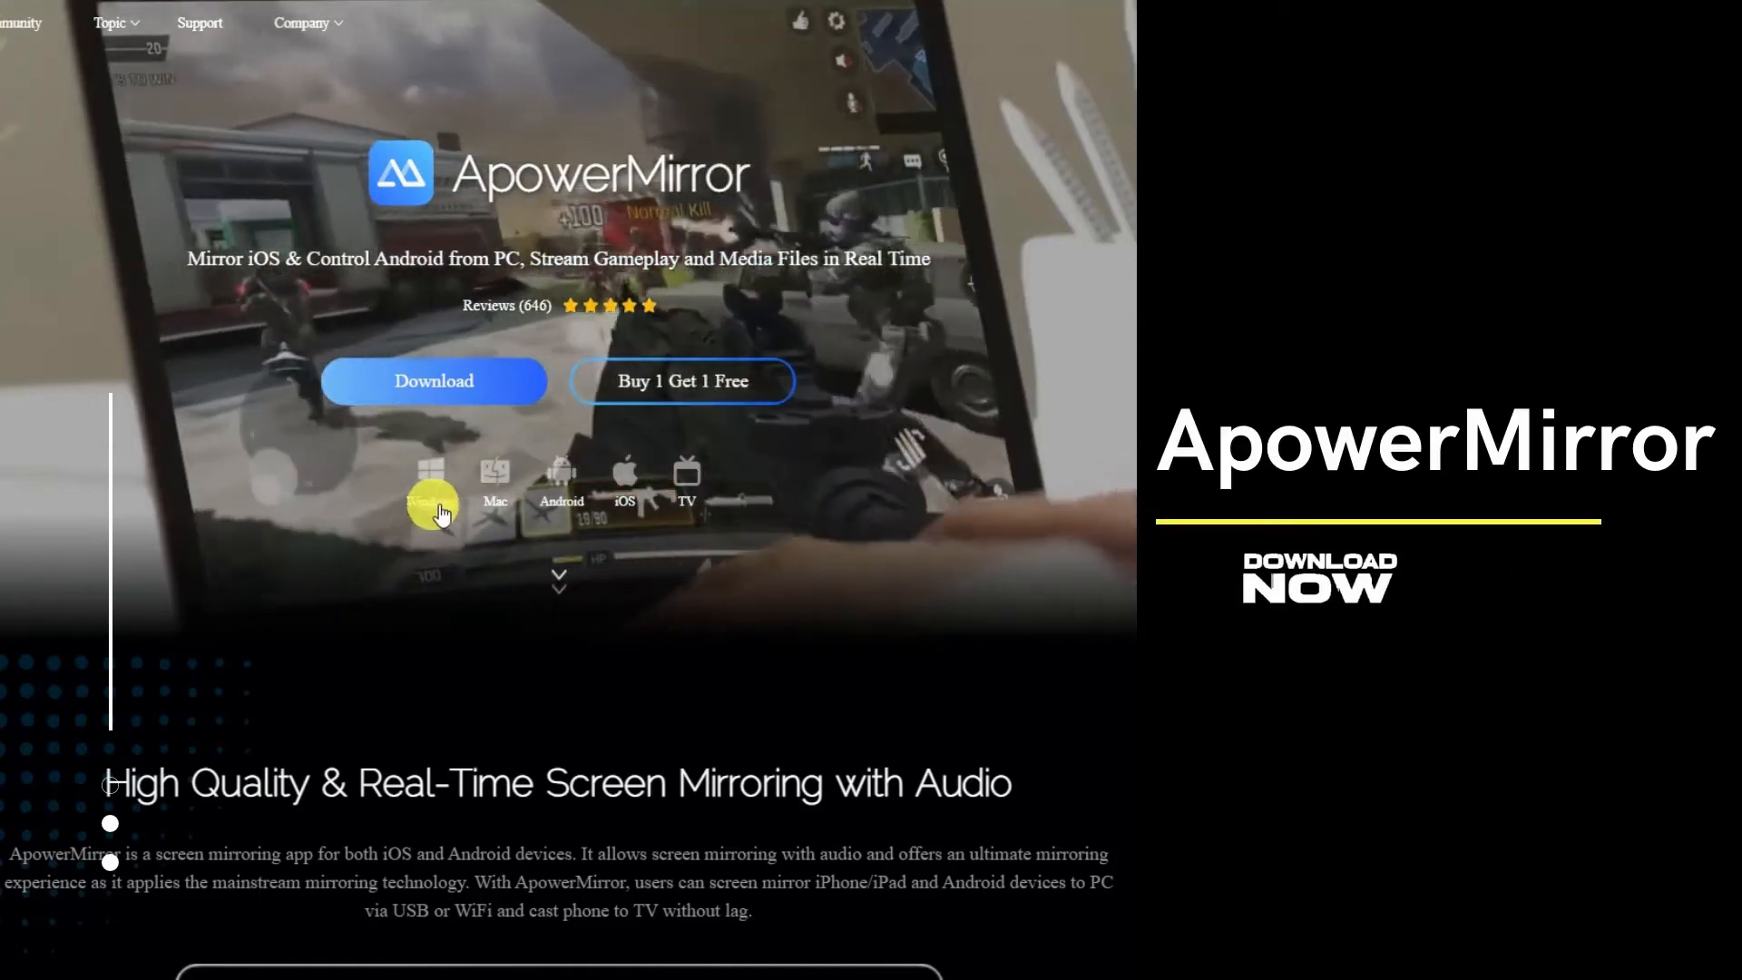
Scroll down the ApowerMirror download page past the Windows download icon
{"action": "scroll", "scroll_direction": "down", "scroll_amount": 3}
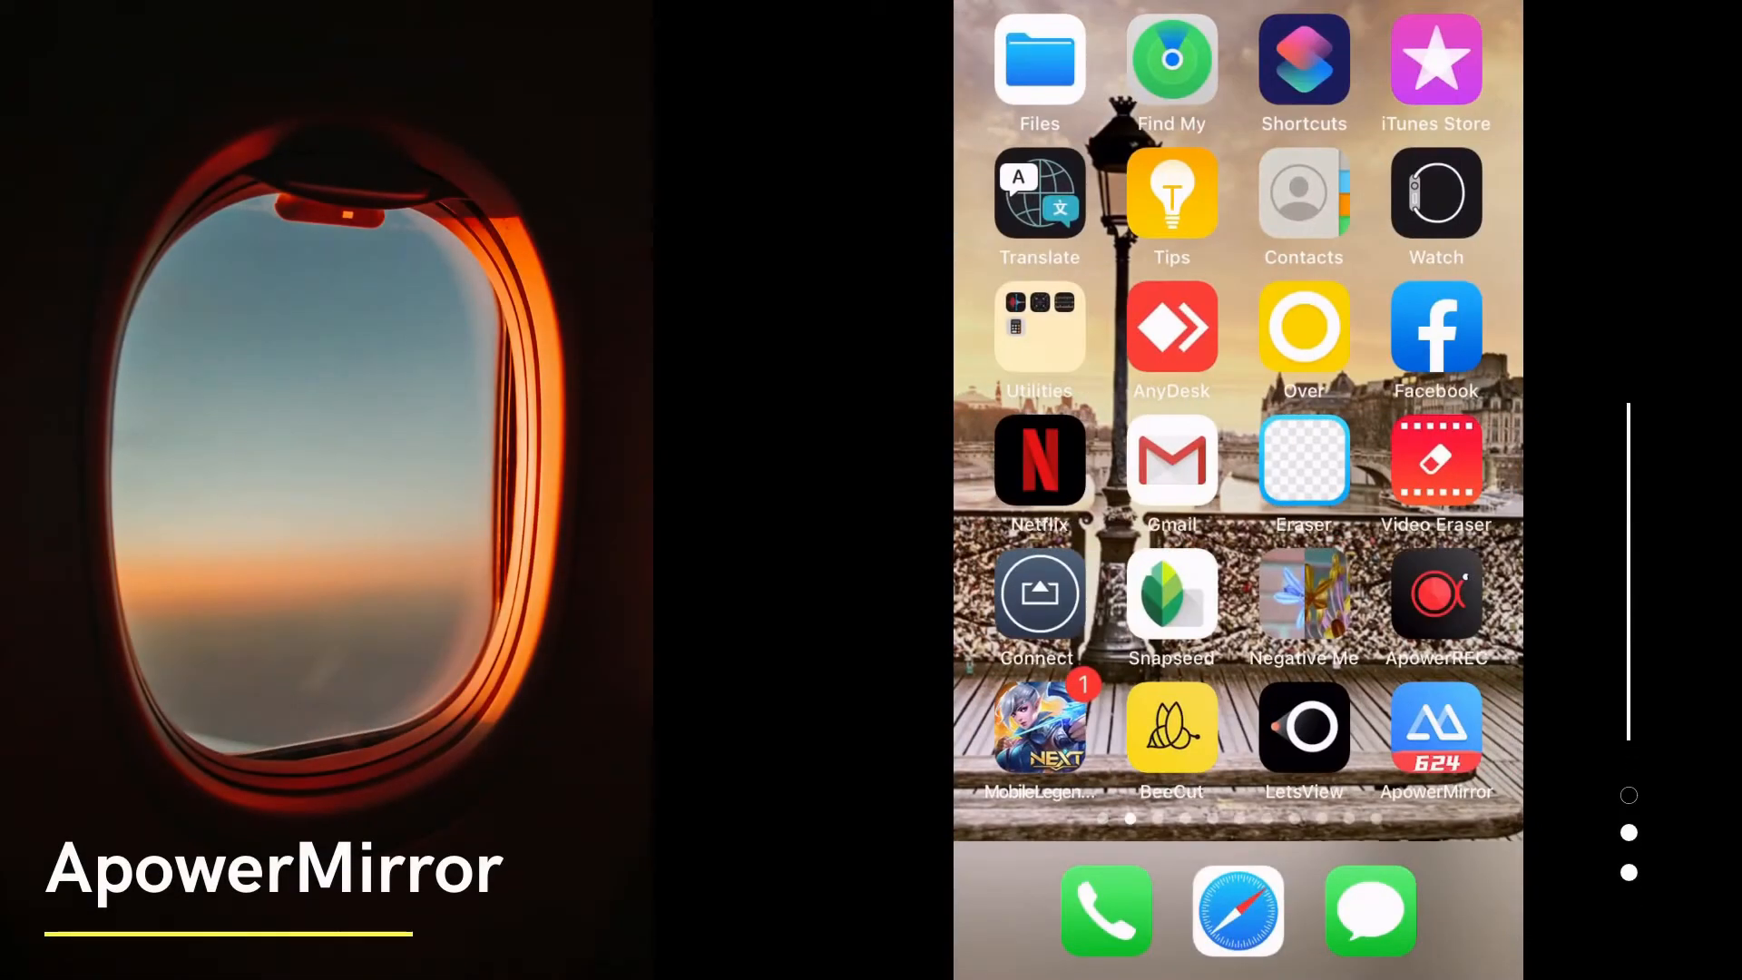
Open ApowerMirror on the iPhone, tap Mirror, and choose Mirror Phone to PC
{"action": "left_click", "coordinate": [1435, 727]}
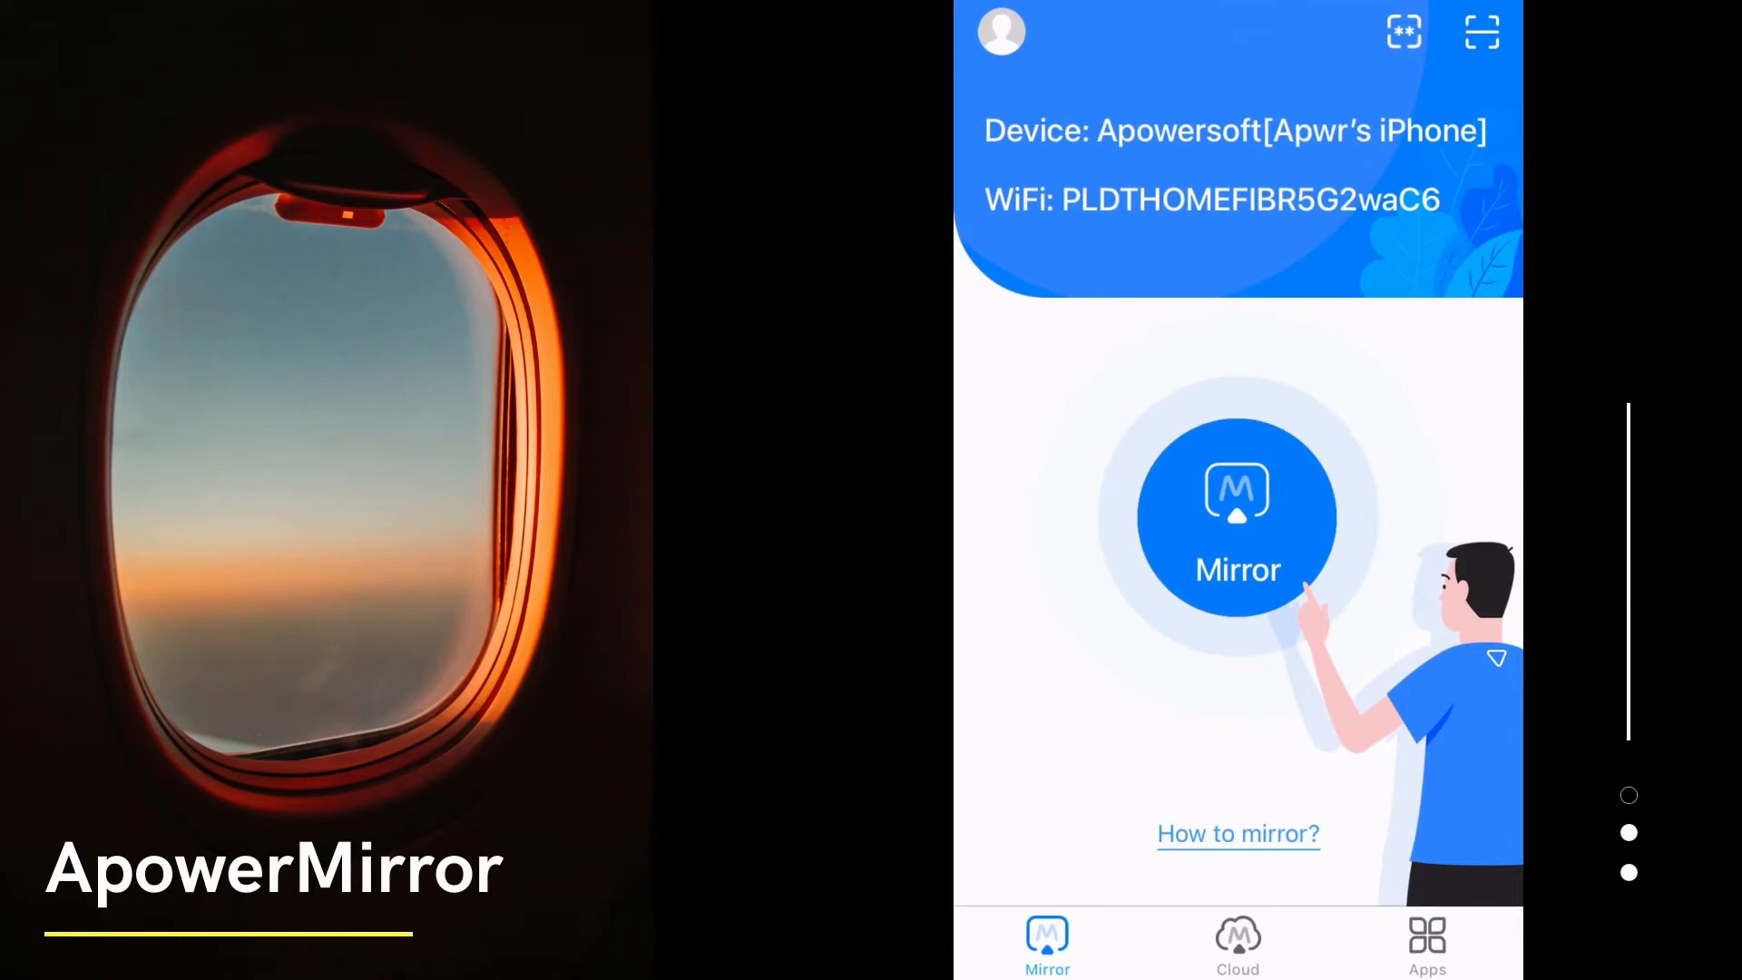
{"action": "left_click", "coordinate": [1237, 522]}
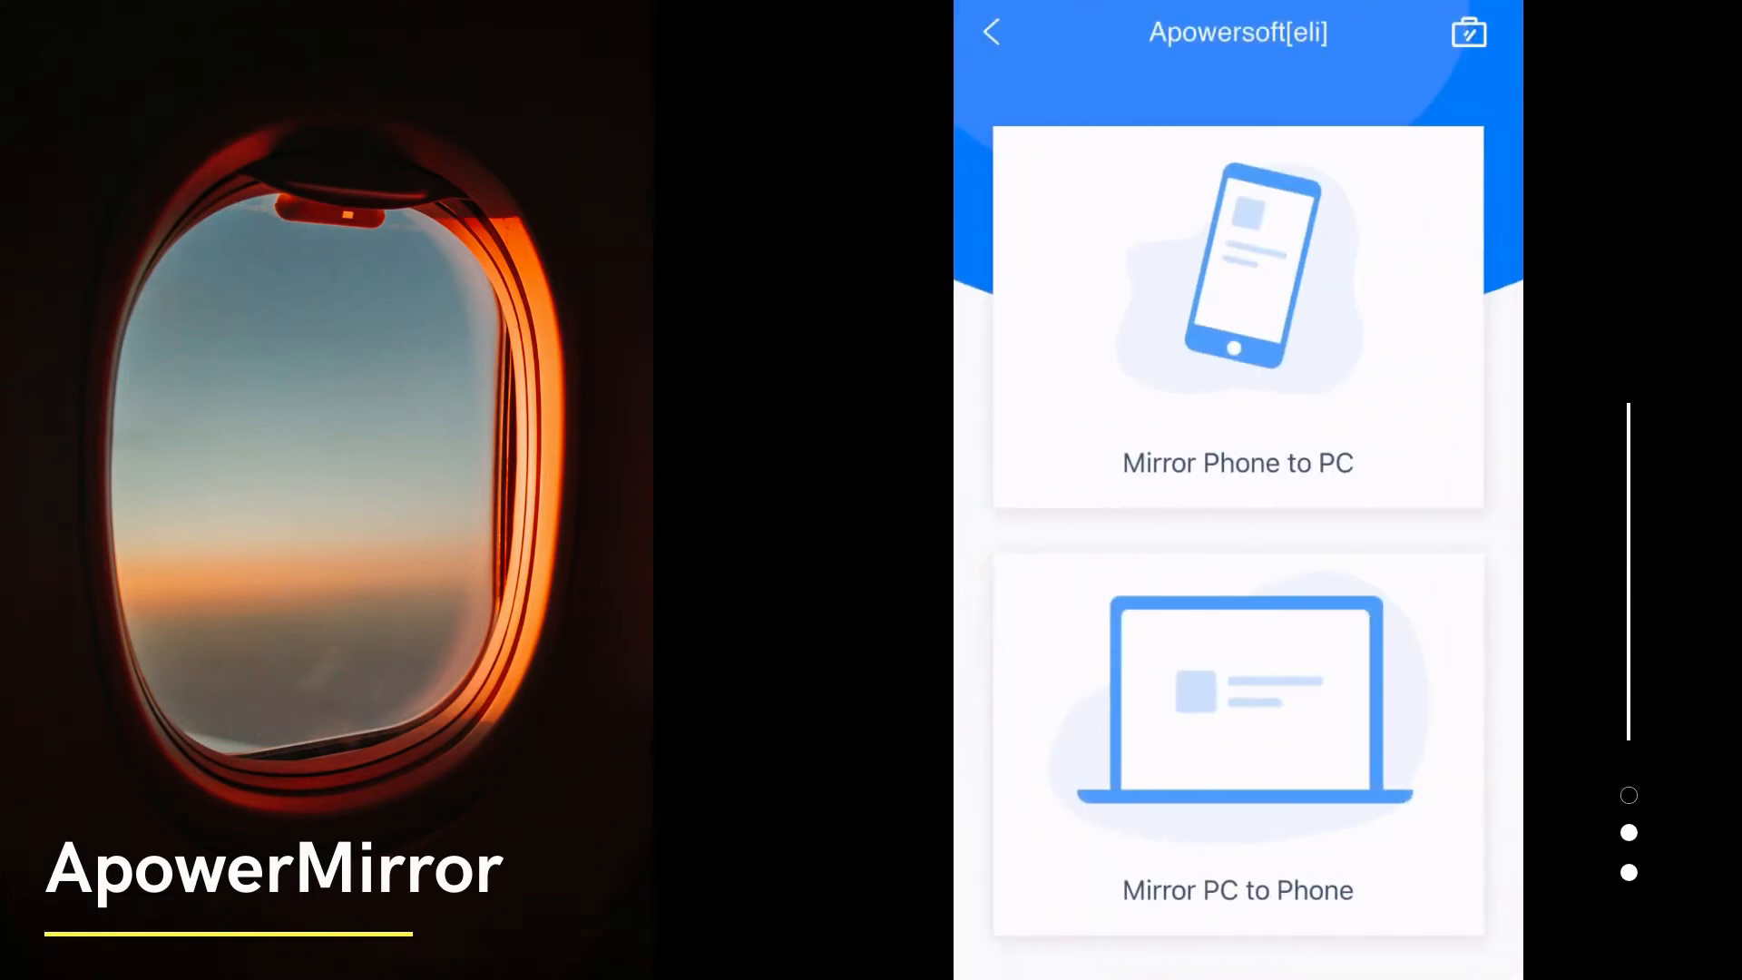
{"action": "left_click", "coordinate": [1237, 316]}
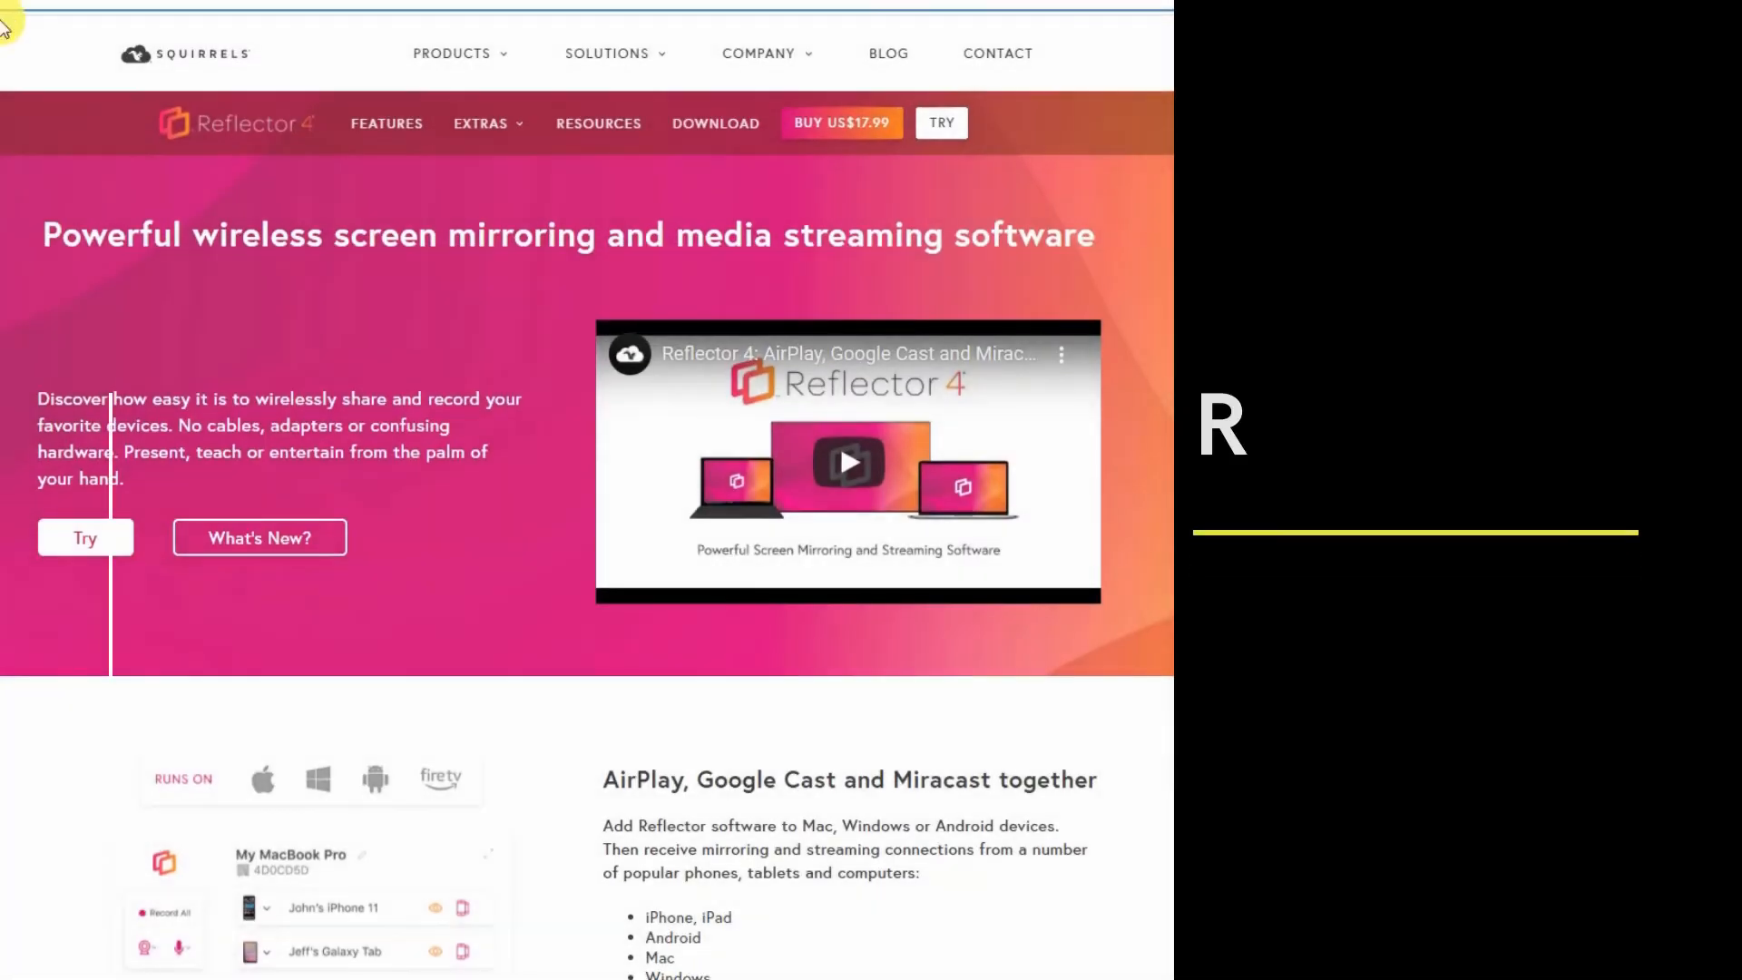
Scroll through Reflector 4's wireless mirroring features and How it works sections
{"action": "scroll", "scroll_direction": "down", "scroll_amount": 3}
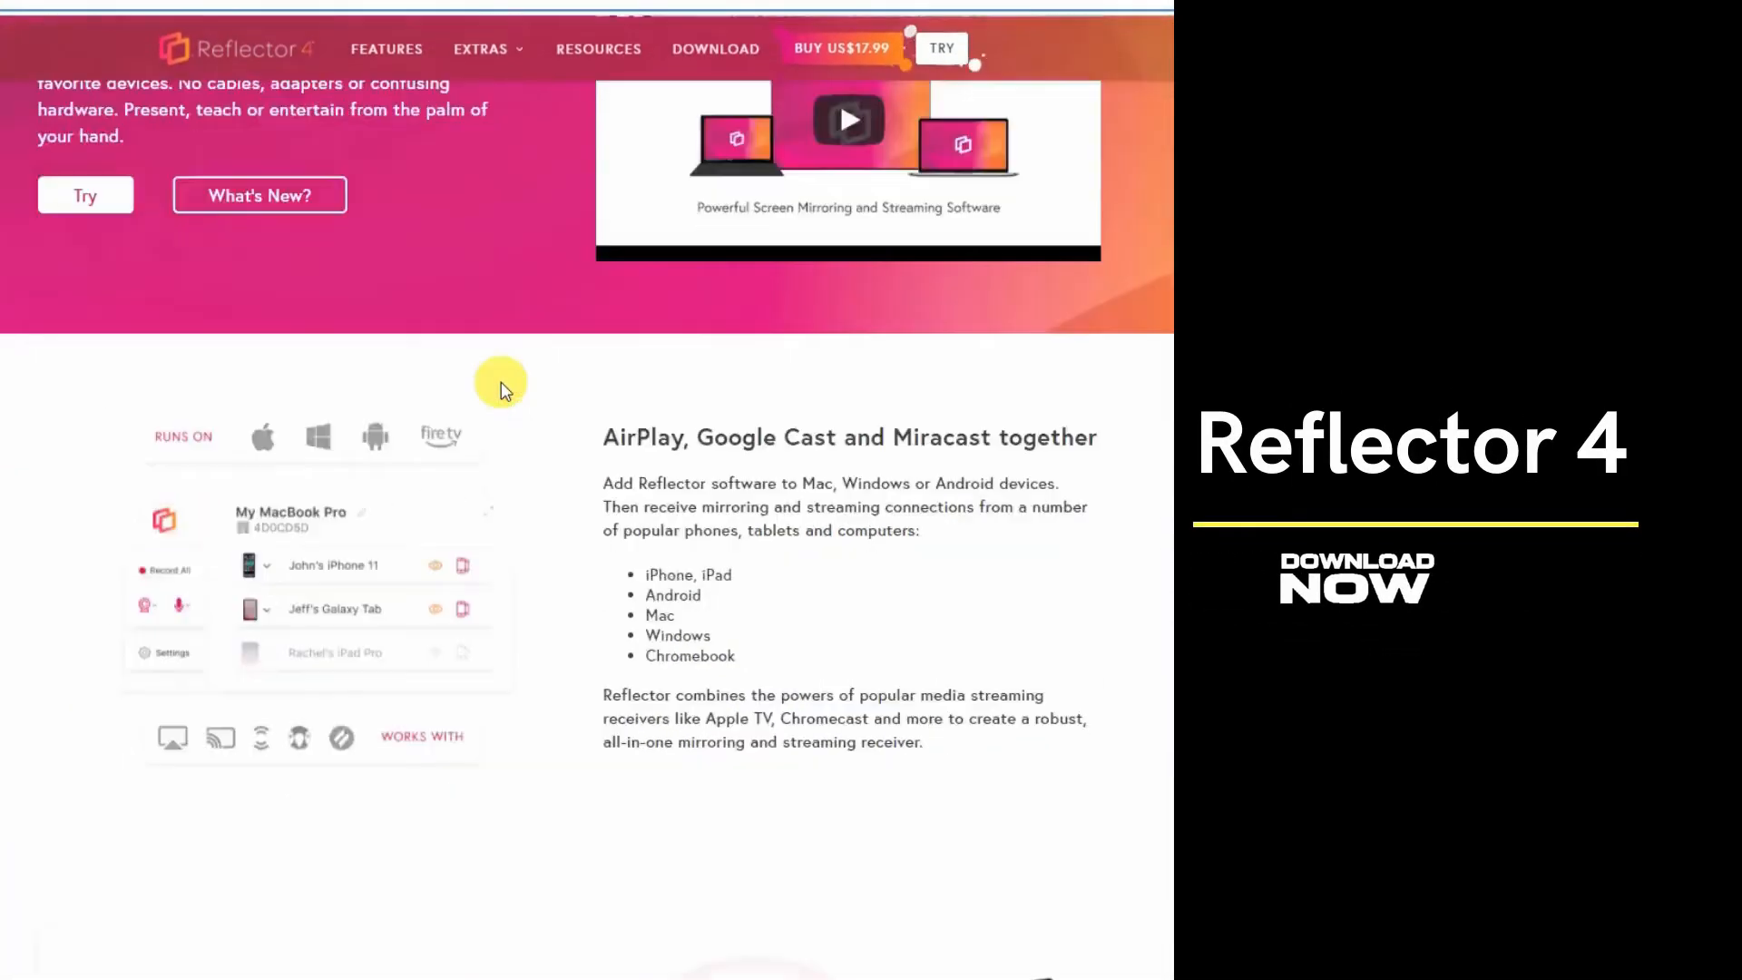
{"action": "scroll", "scroll_direction": "down", "scroll_amount": 3}
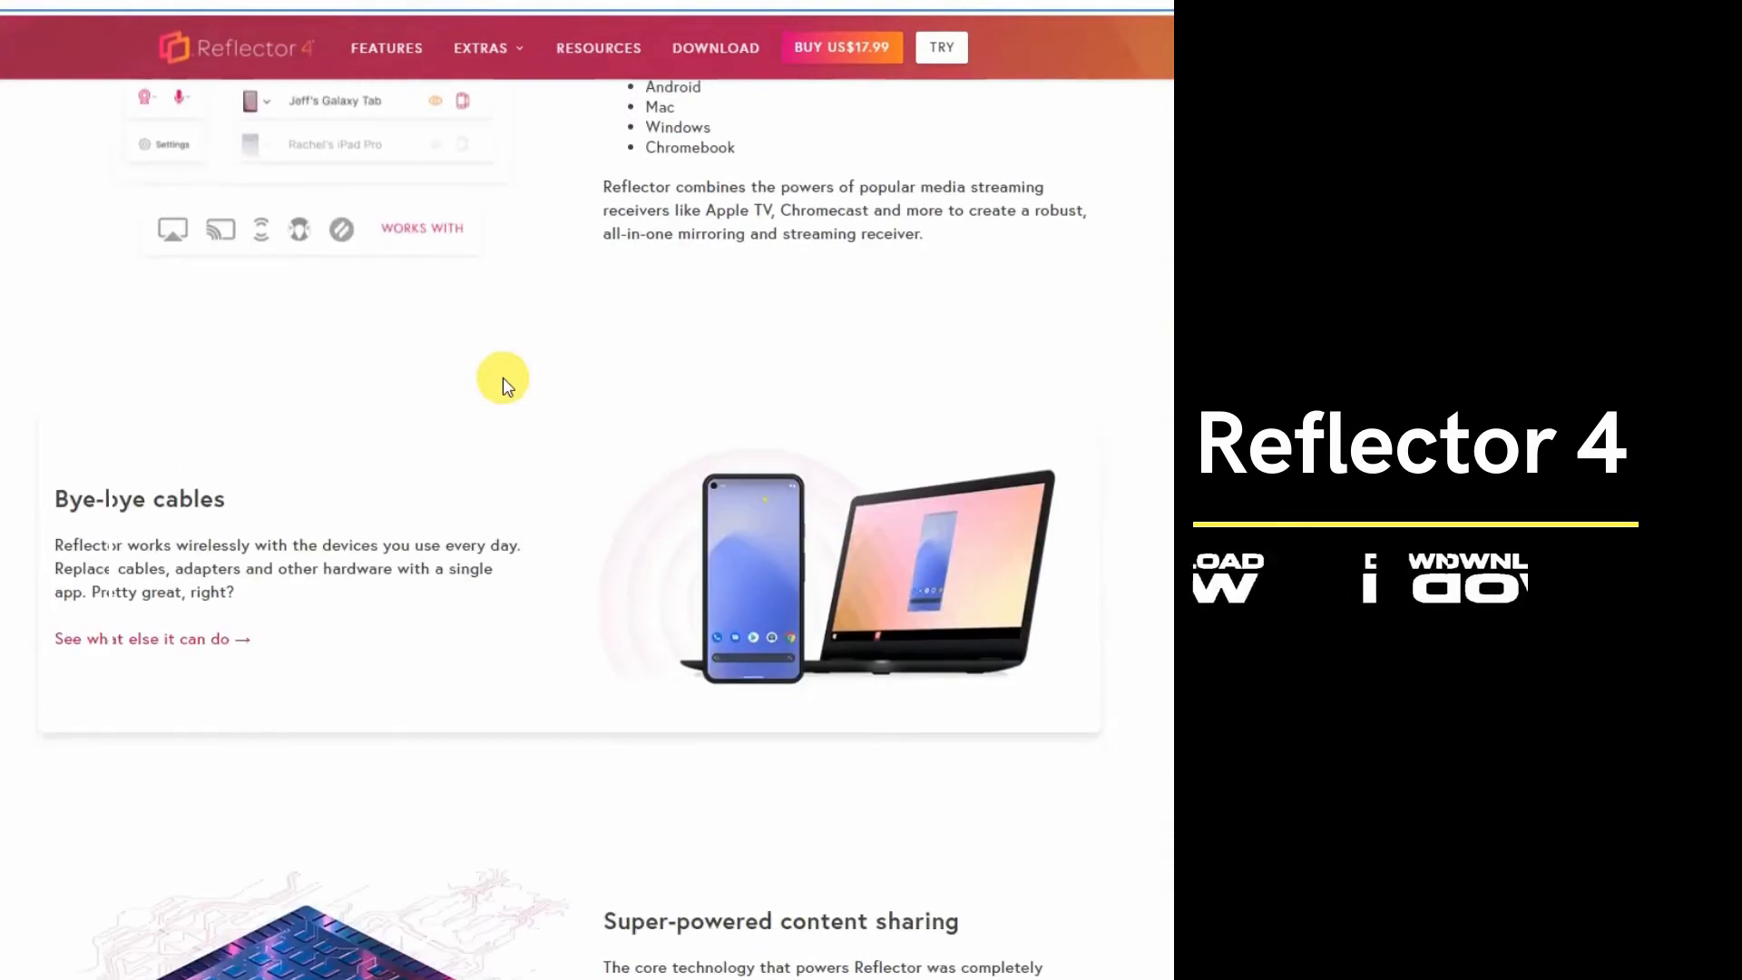
{"action": "scroll", "scroll_direction": "down", "scroll_amount": 3}
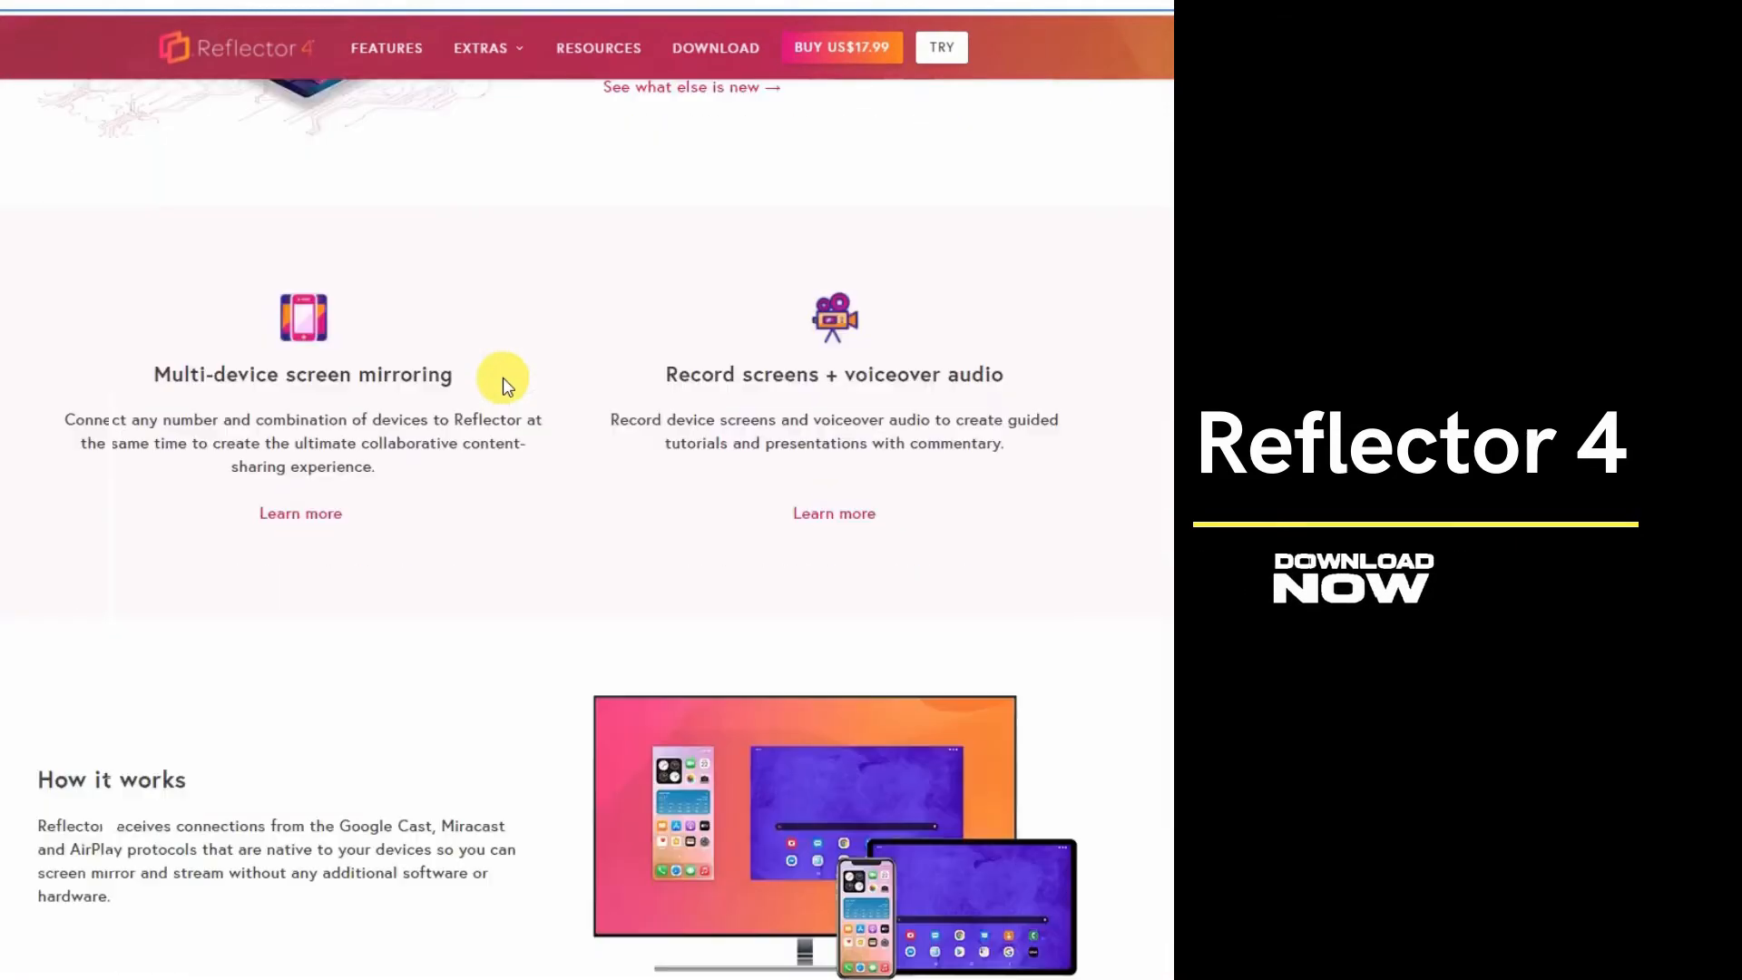
{"action": "scroll", "scroll_direction": "up", "scroll_amount": 3}
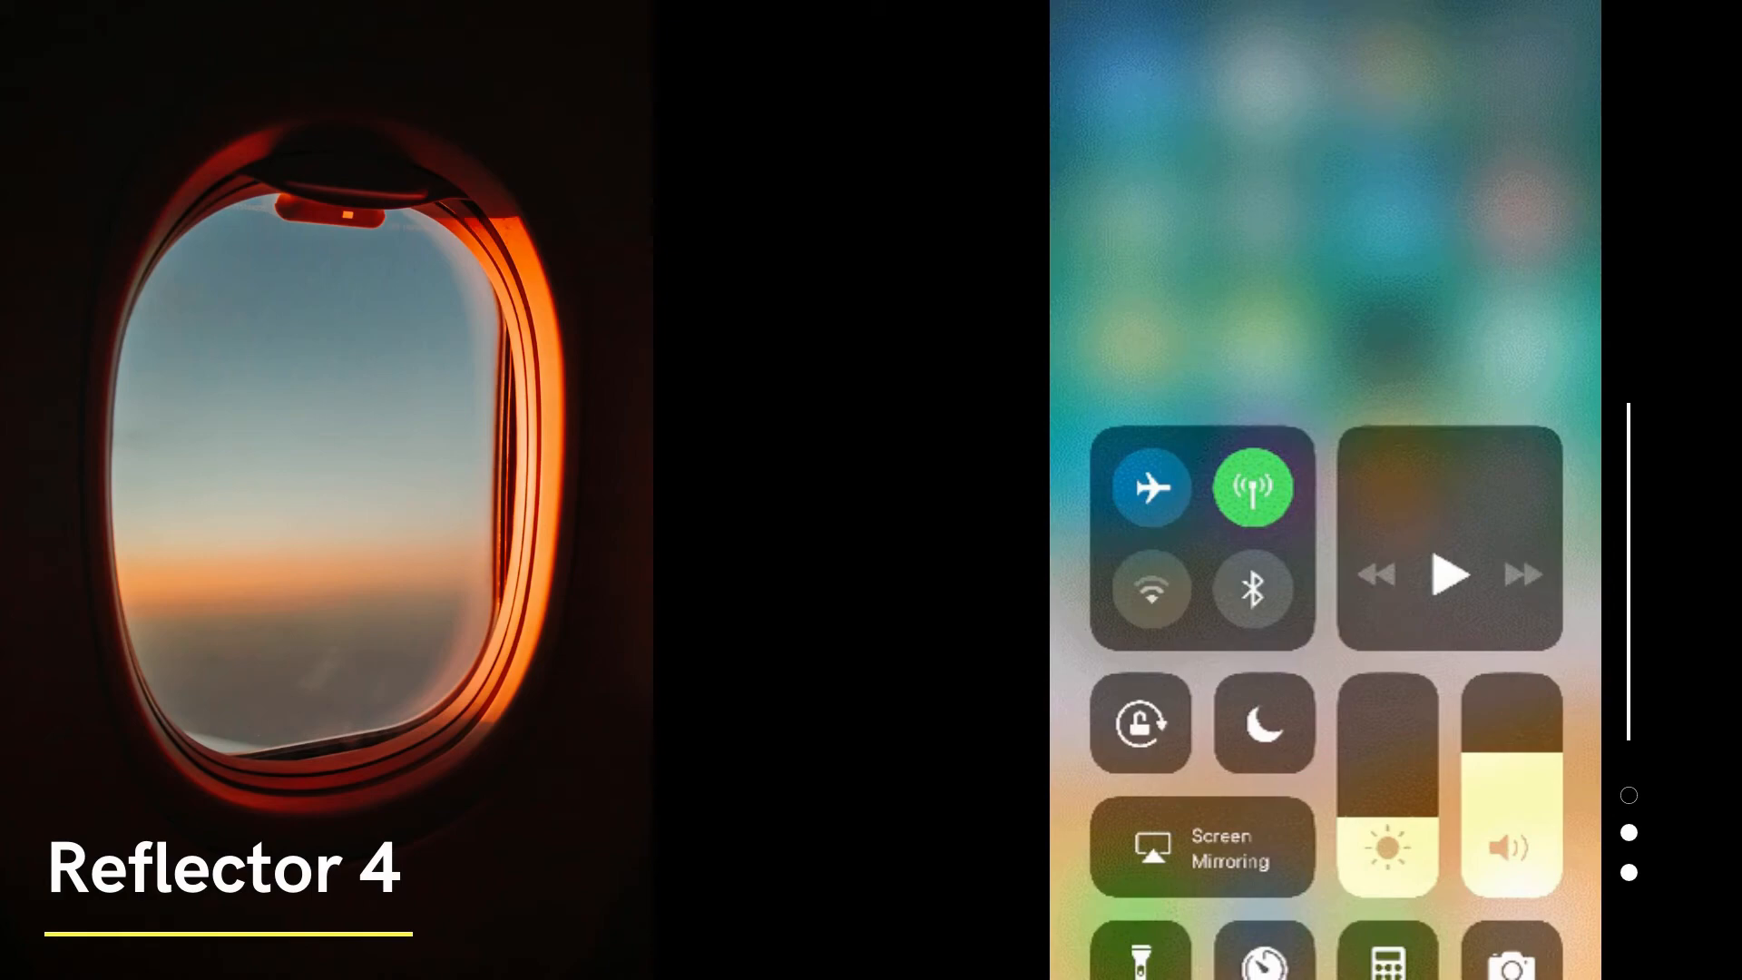
Open the iPhone Control Center to find the Screen Mirroring option
{"action": "scroll", "scroll_direction": "down", "scroll_amount": 3}
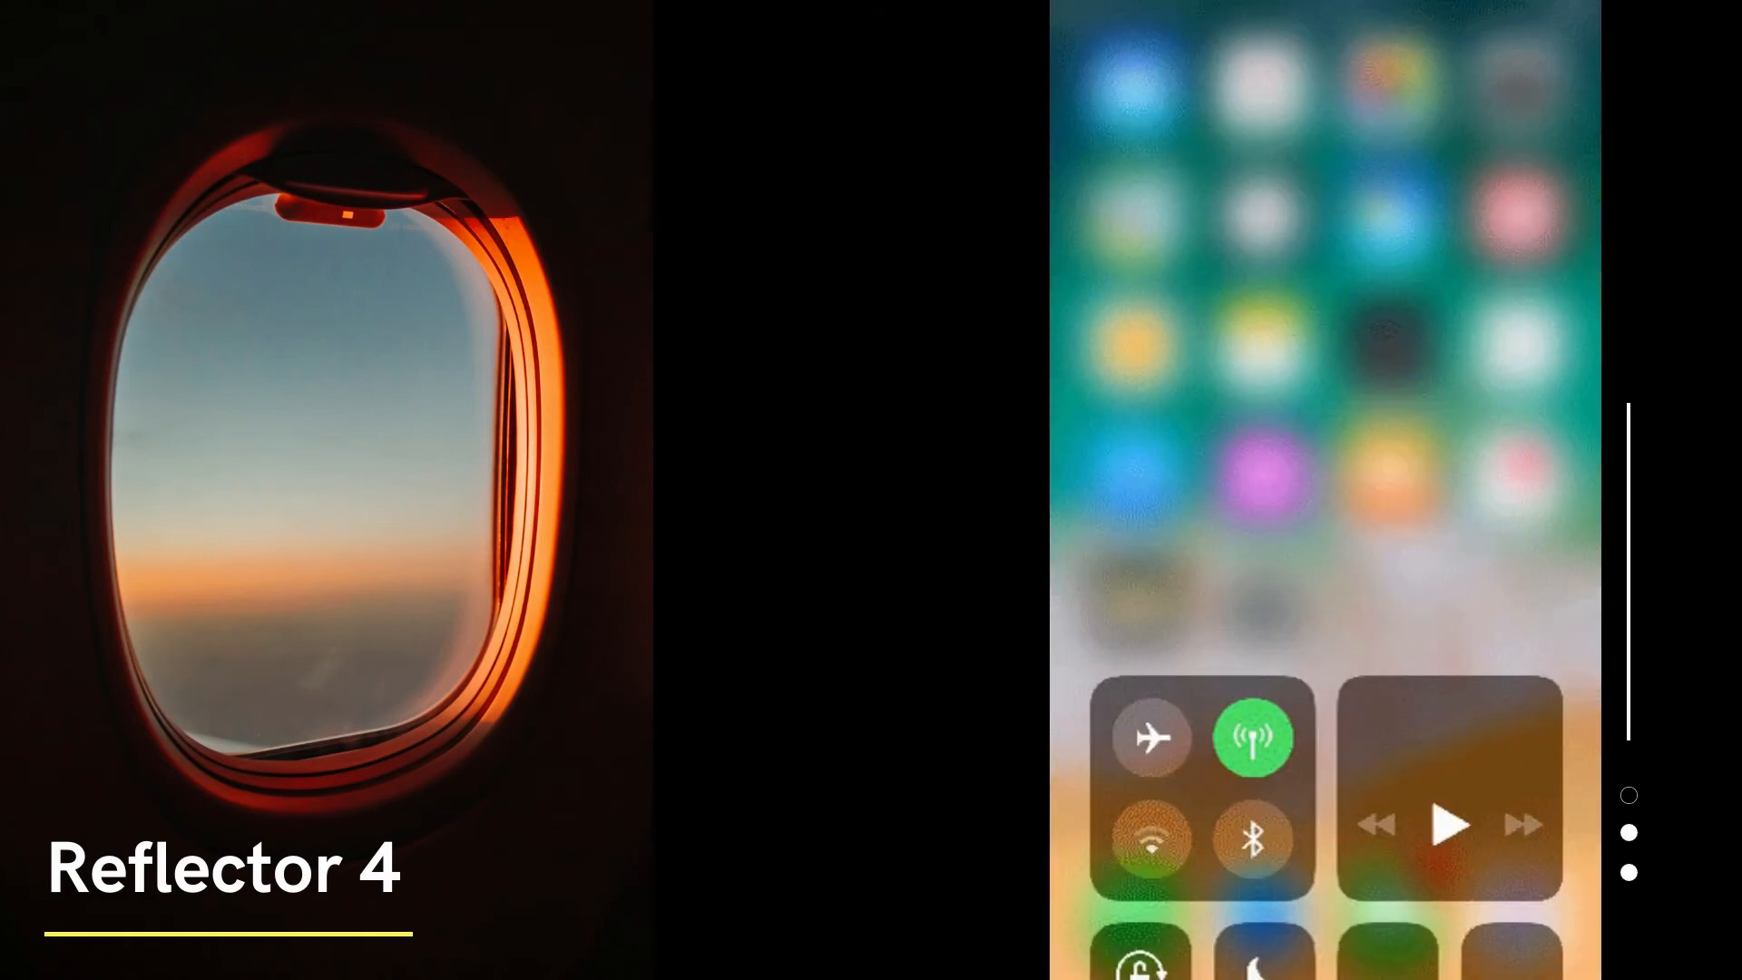